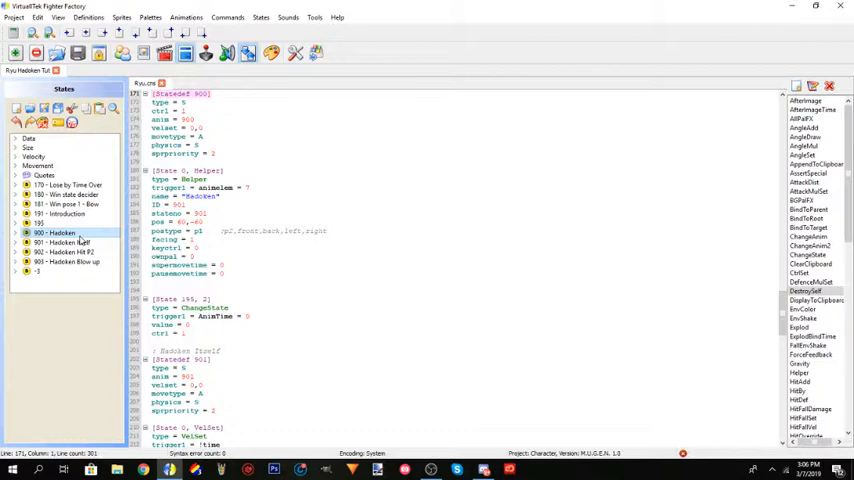
Step: Jump to Statedef 901 '901 - Hadoken Itself' in Ryu.cns from the States tree
left_click(56, 232)
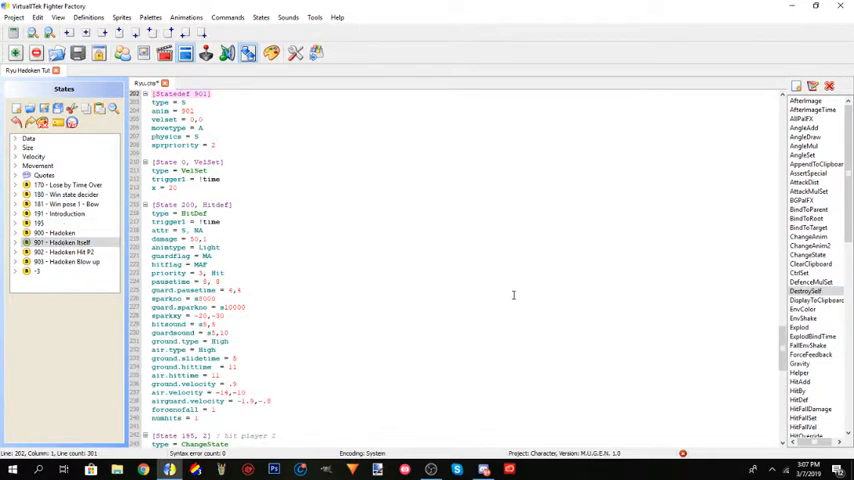
Step: Scroll through state 901's ChangeState controllers toward state 903, the Hadoken blow-up
scroll("down", 3)
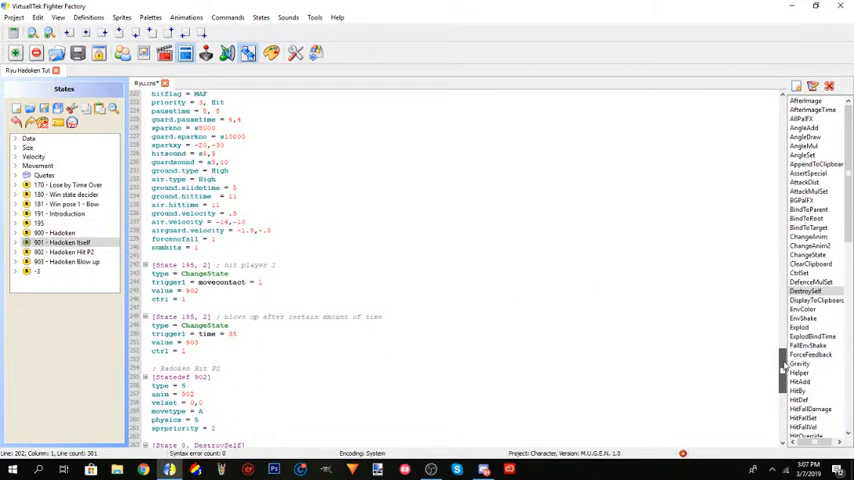
scroll("down", 3)
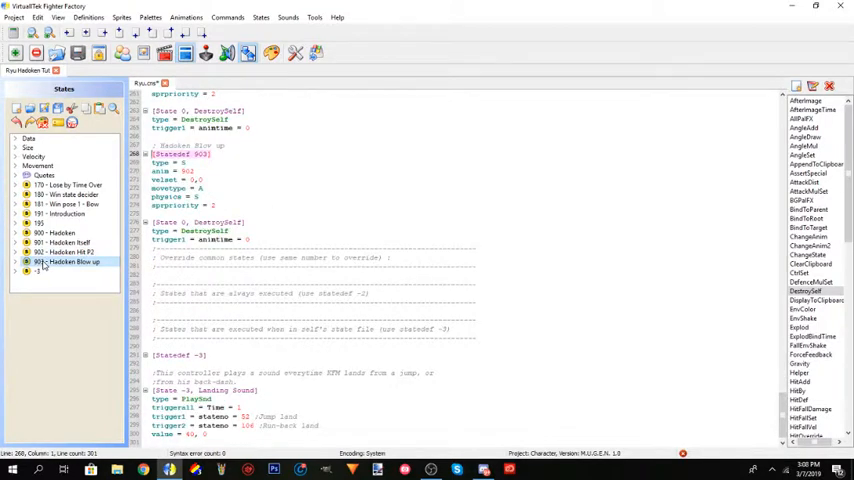
Step: Return to state 901 and show its ChangeStates to 902 on contact and 903 at time 35
left_click(54, 232)
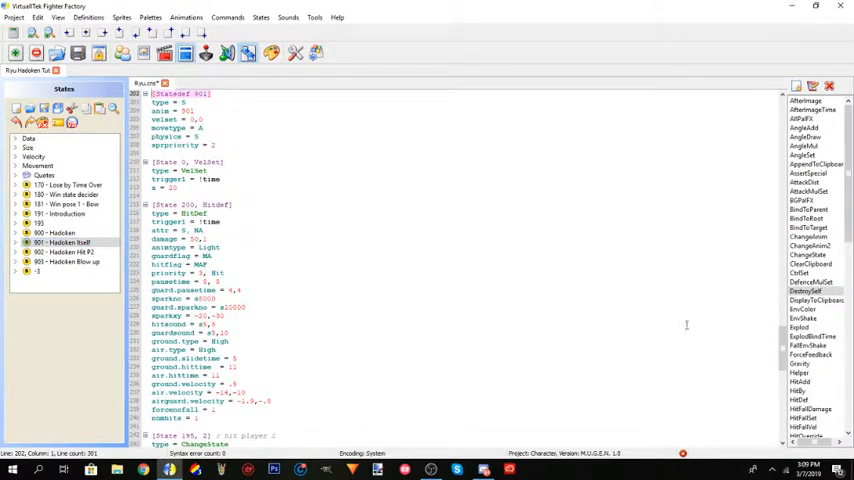
scroll("down", 3)
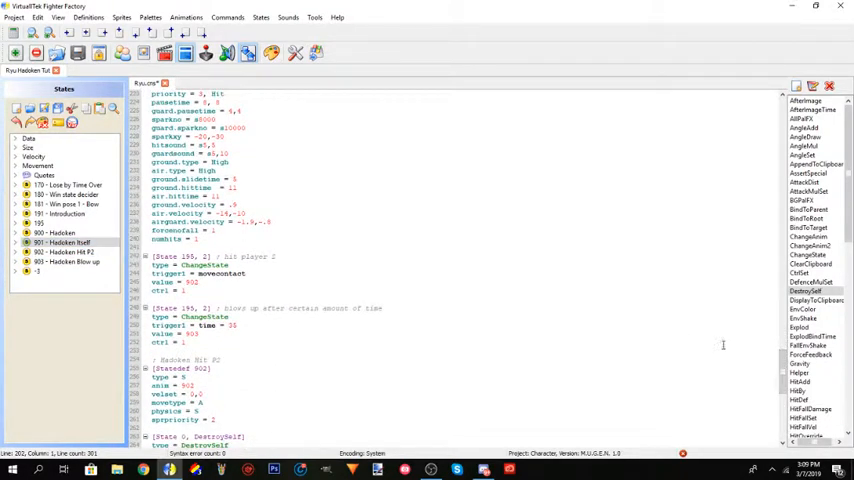